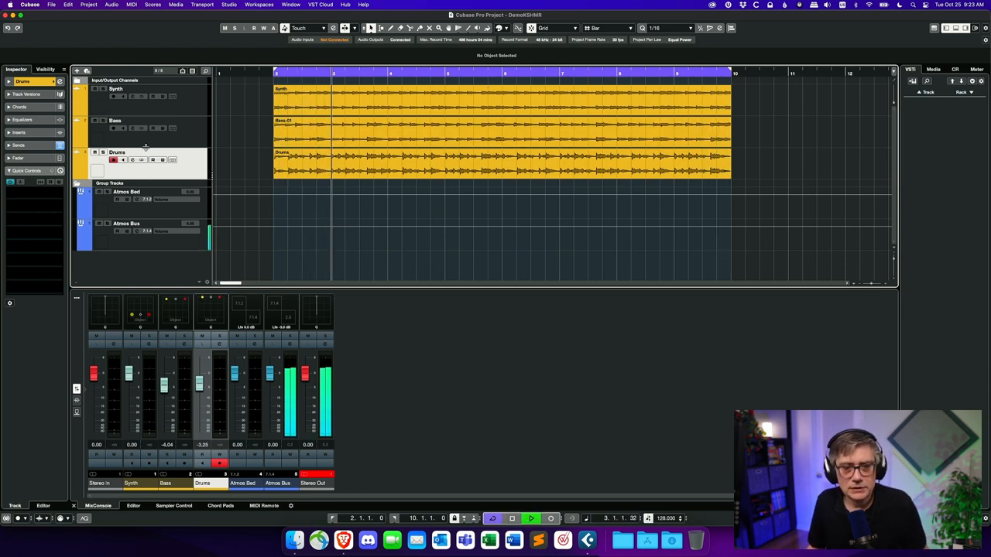
Stop playback from the transport bar
{"action": "left_click", "coordinate": [391, 74]}
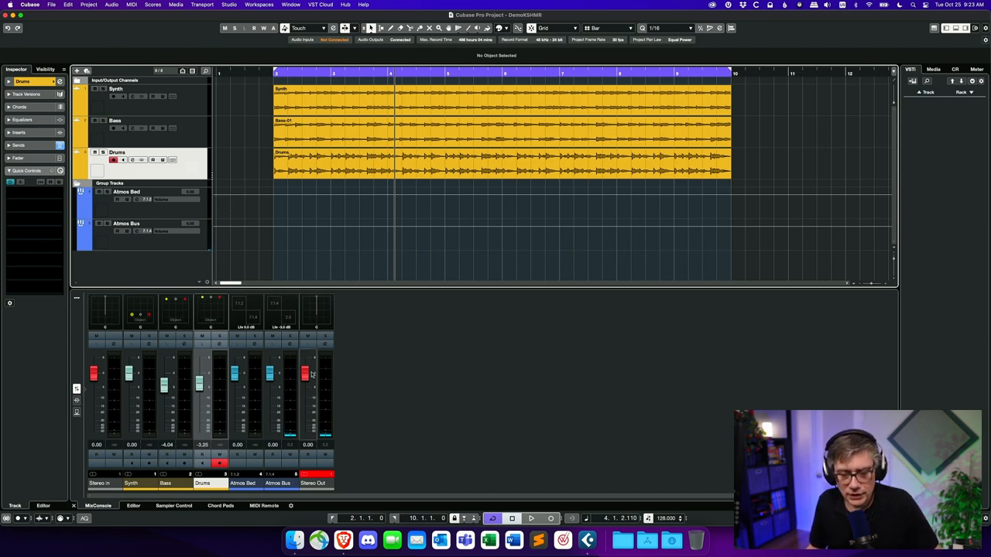
{"action": "mouse_move", "coordinate": [291, 344]}
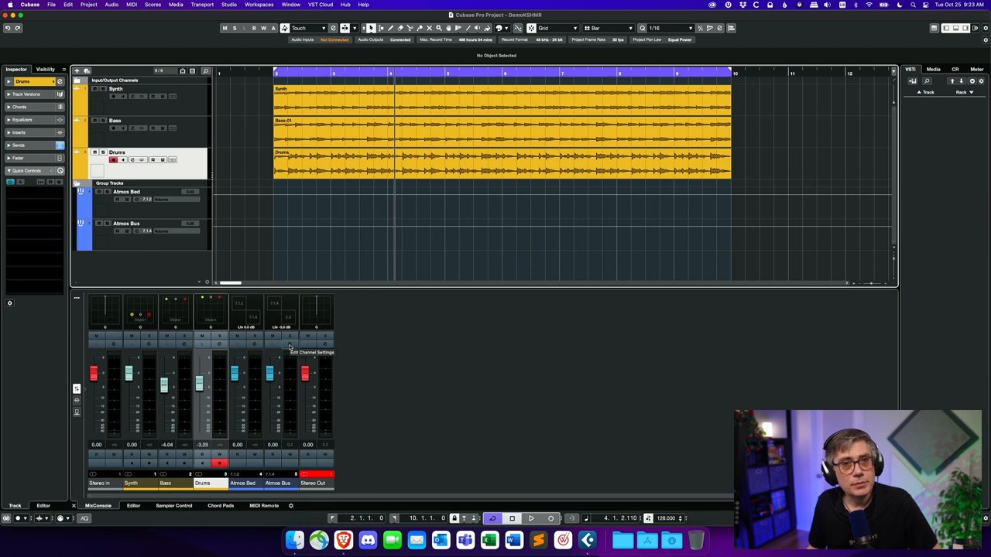
{"action": "left_click", "coordinate": [289, 343]}
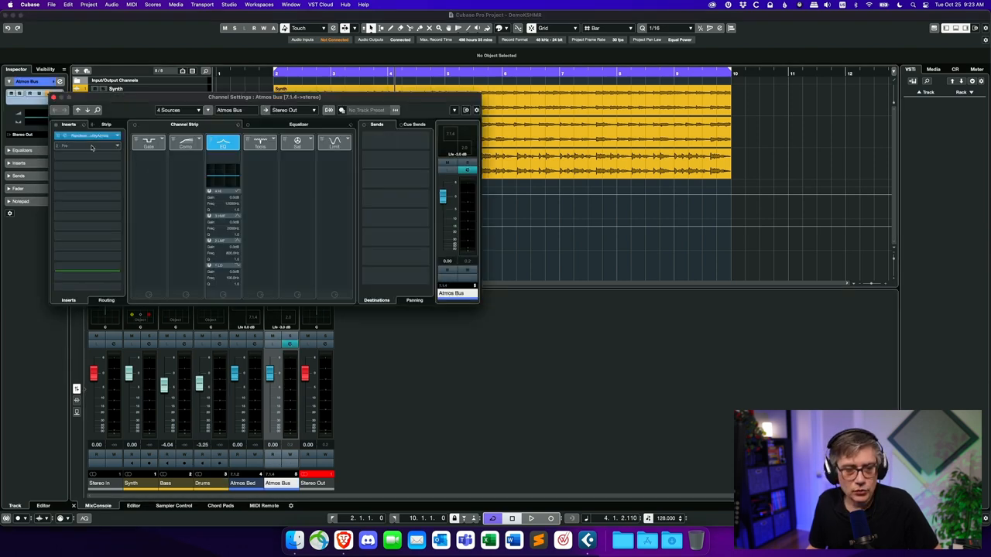
{"action": "left_click", "coordinate": [89, 135]}
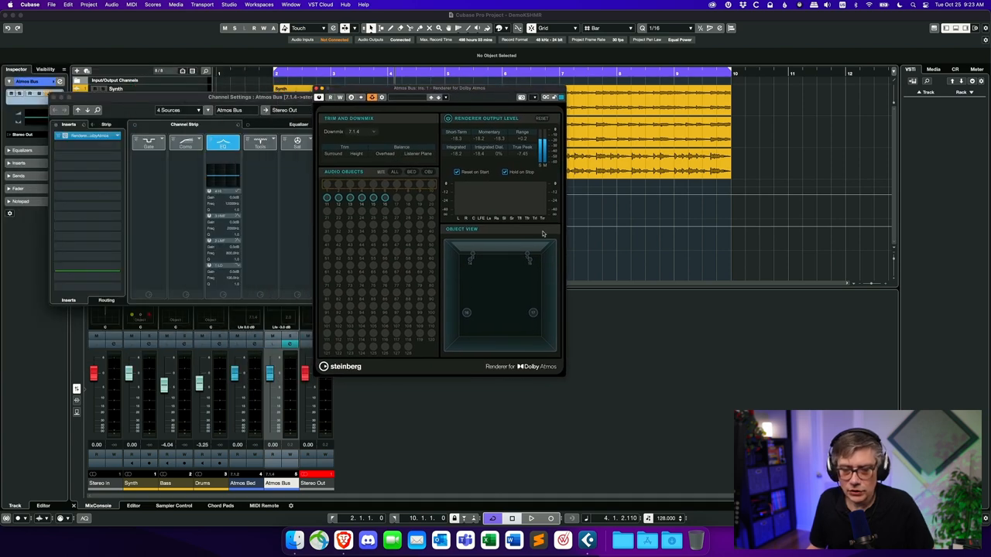
{"action": "mouse_move", "coordinate": [380, 212]}
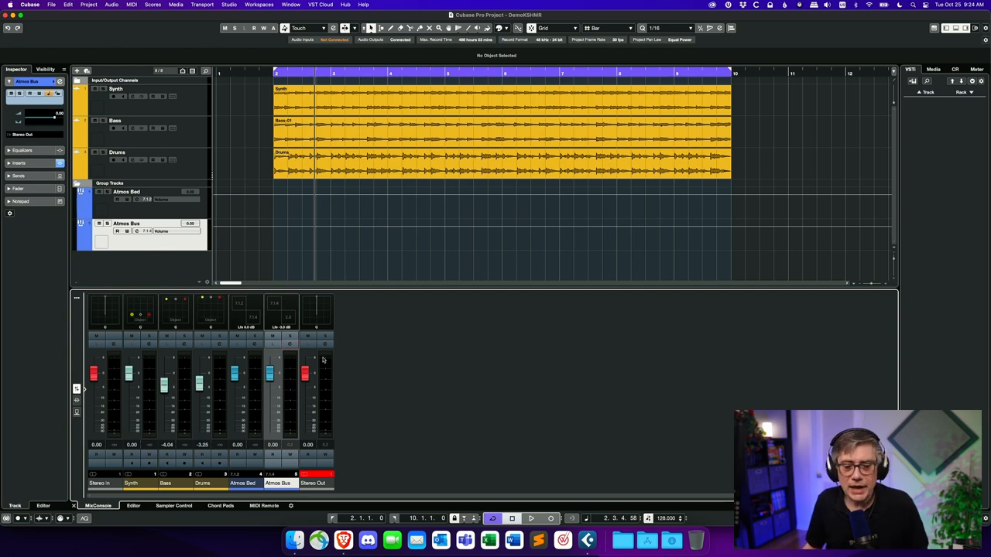
{"action": "mouse_move", "coordinate": [338, 359]}
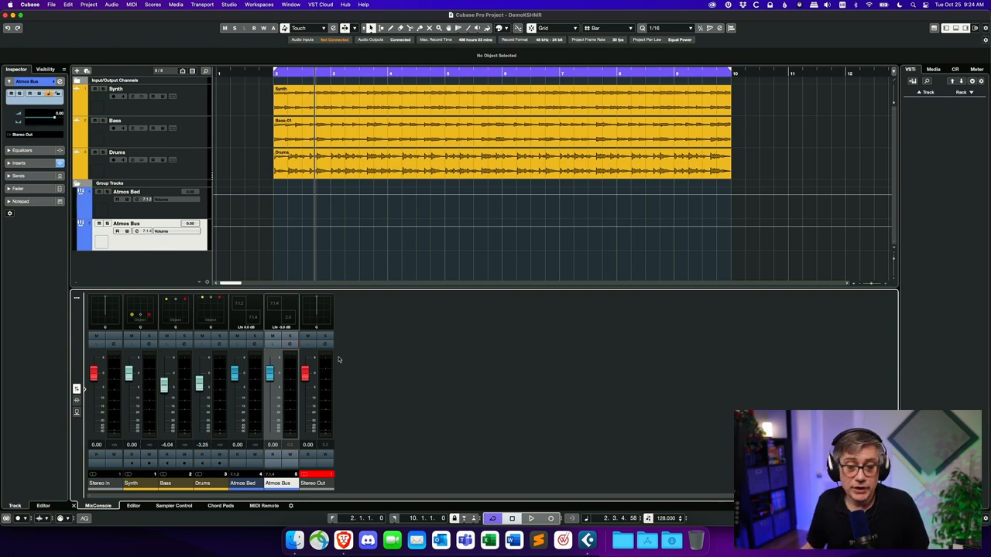
{"action": "mouse_move", "coordinate": [299, 293]}
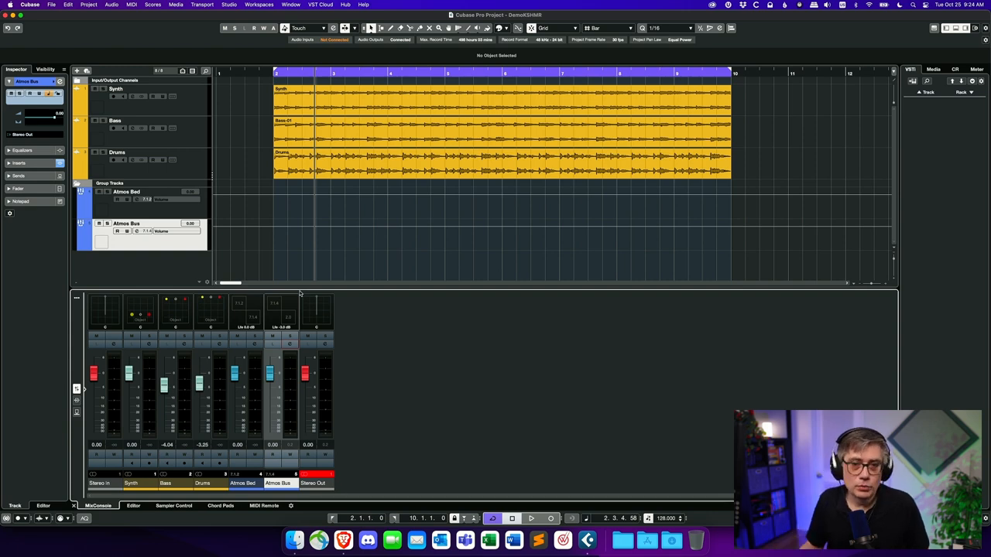
Drop down the Project menu from the menu bar
{"action": "left_click", "coordinate": [89, 4]}
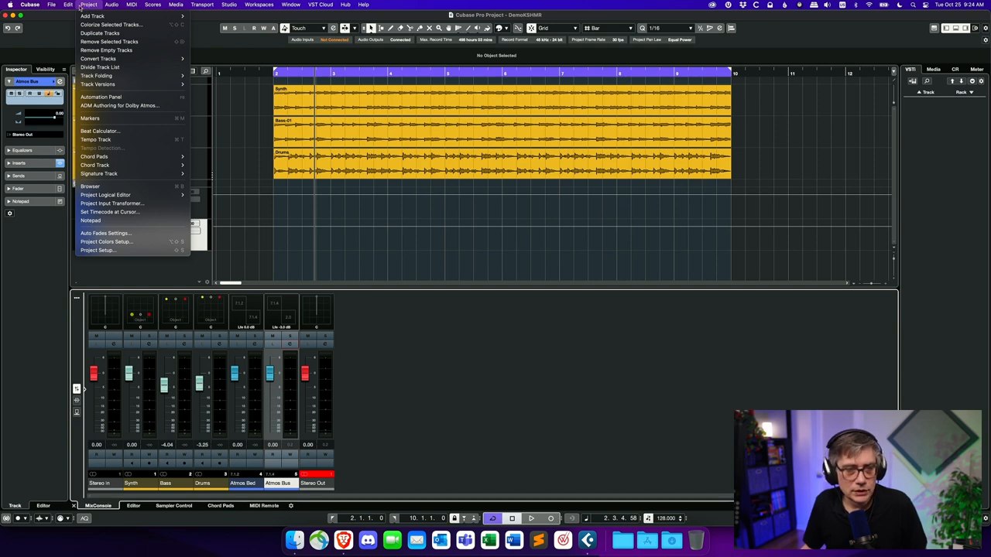
{"action": "mouse_move", "coordinate": [119, 105]}
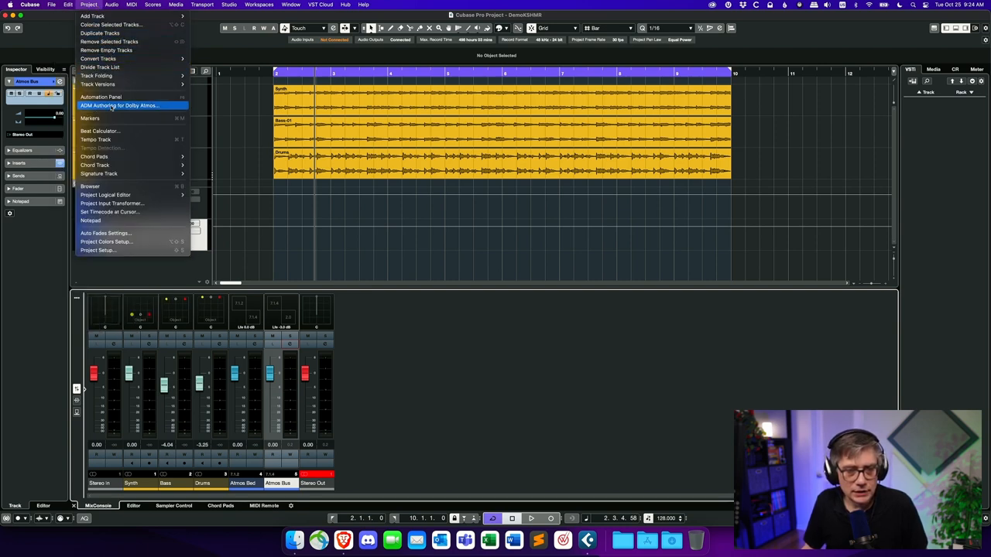
Open ADM Authoring for Dolby Atmos listing the Atmos Bed, Drums, Bass and Synth objects
{"action": "left_click", "coordinate": [118, 105]}
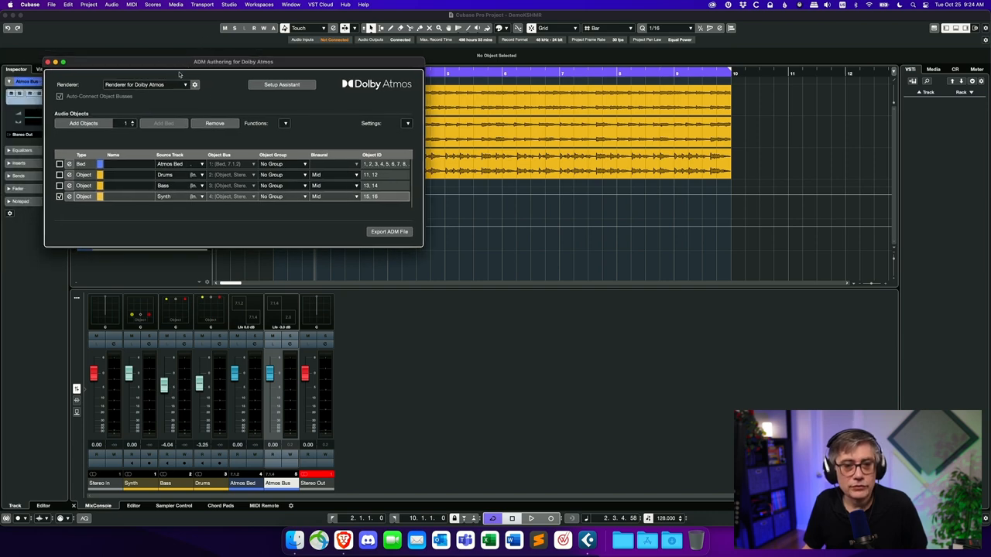
{"action": "mouse_move", "coordinate": [195, 94]}
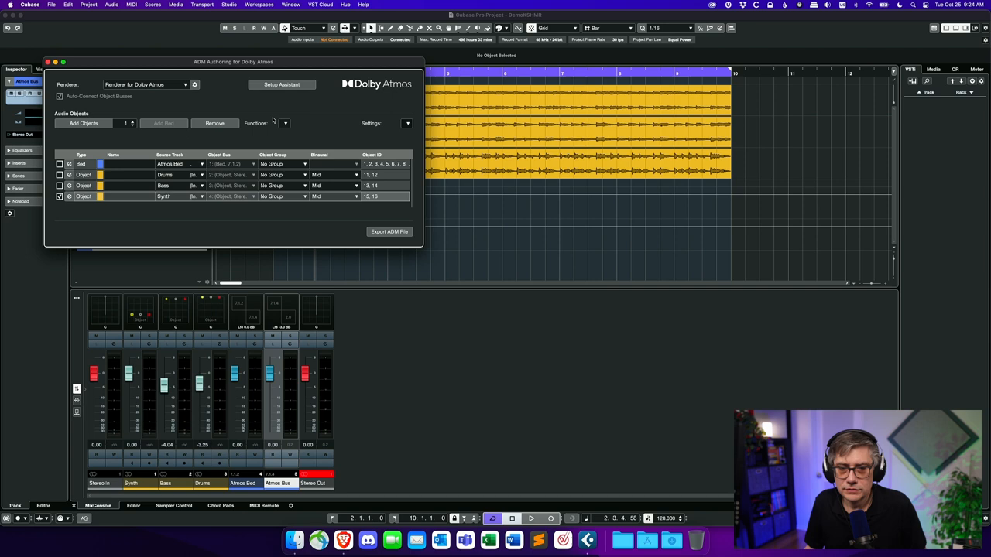
{"action": "mouse_move", "coordinate": [367, 179]}
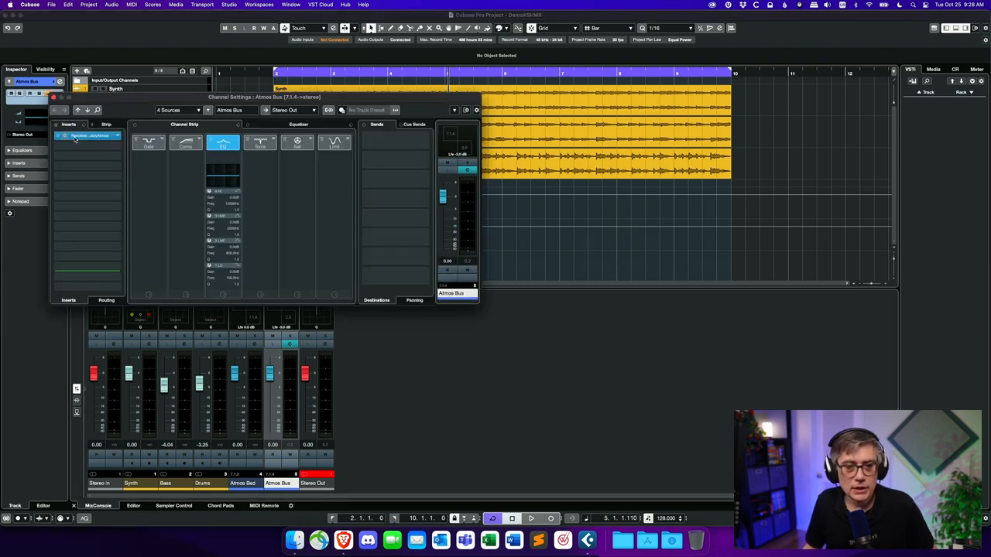
Show the Renderer for Dolby Atmos insert window from the Atmos Bus channel settings
{"action": "left_click", "coordinate": [88, 135]}
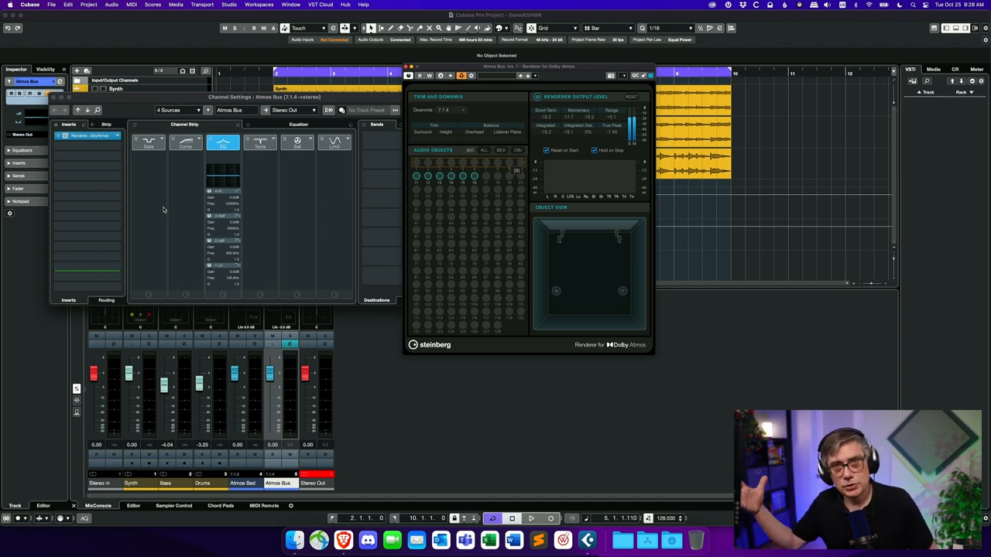
{"action": "mouse_move", "coordinate": [293, 168]}
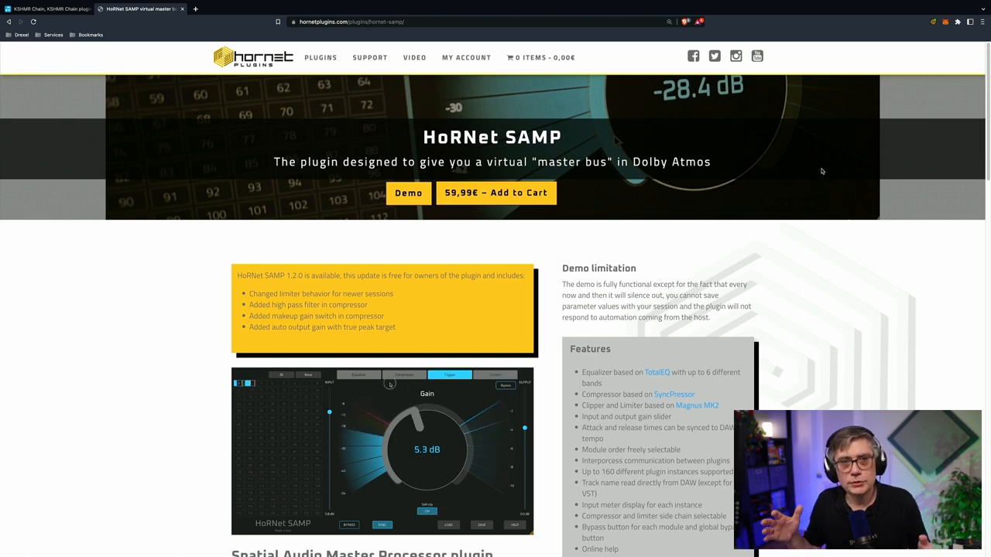
Browse the HoRNet SAMP plugin's module screenshots in Brave
{"action": "left_click", "coordinate": [358, 375]}
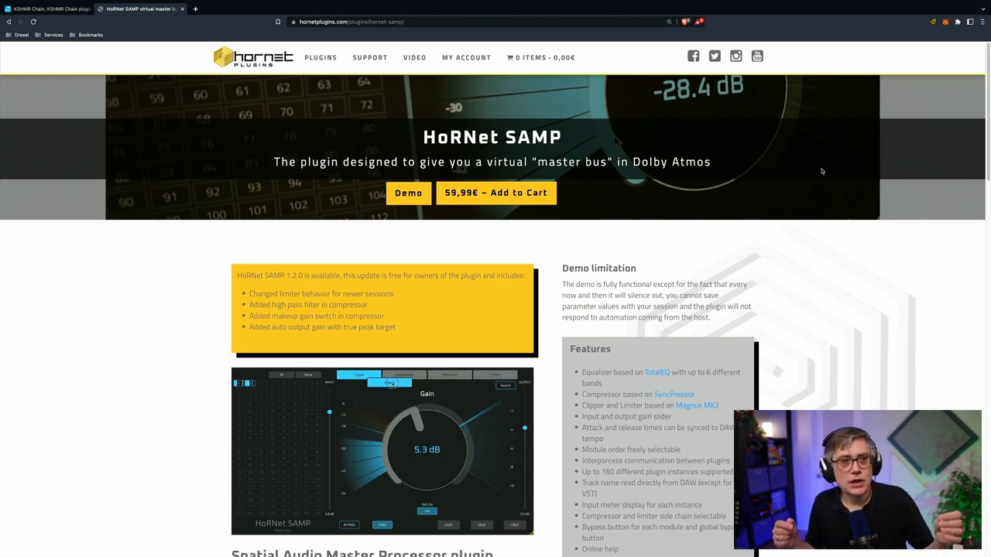
{"action": "left_click", "coordinate": [403, 374]}
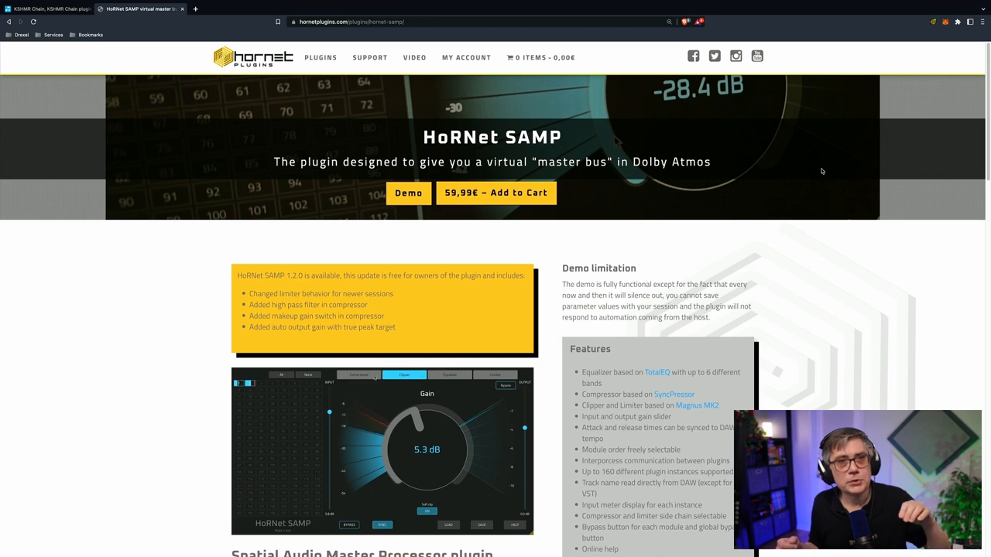
{"action": "left_click", "coordinate": [359, 375]}
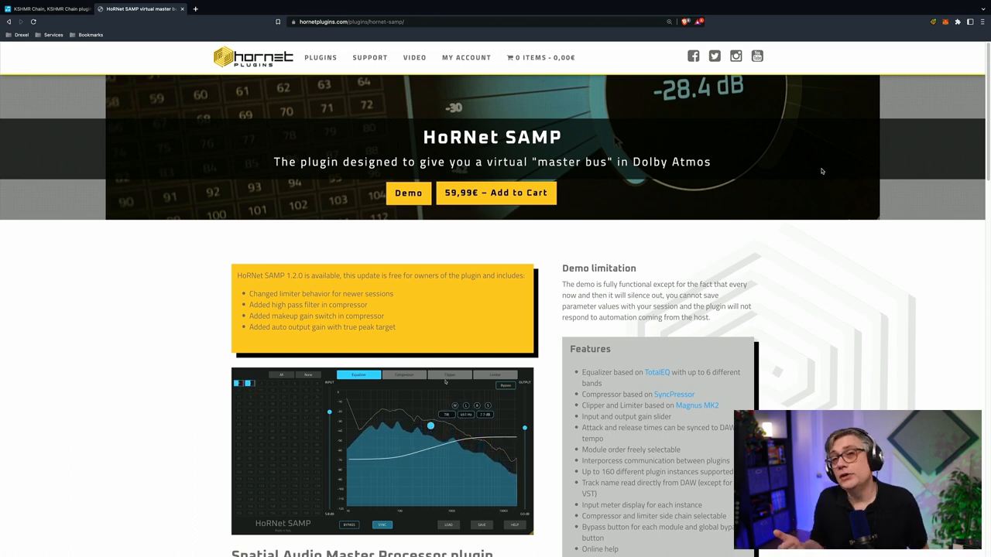
{"action": "left_click", "coordinate": [450, 374]}
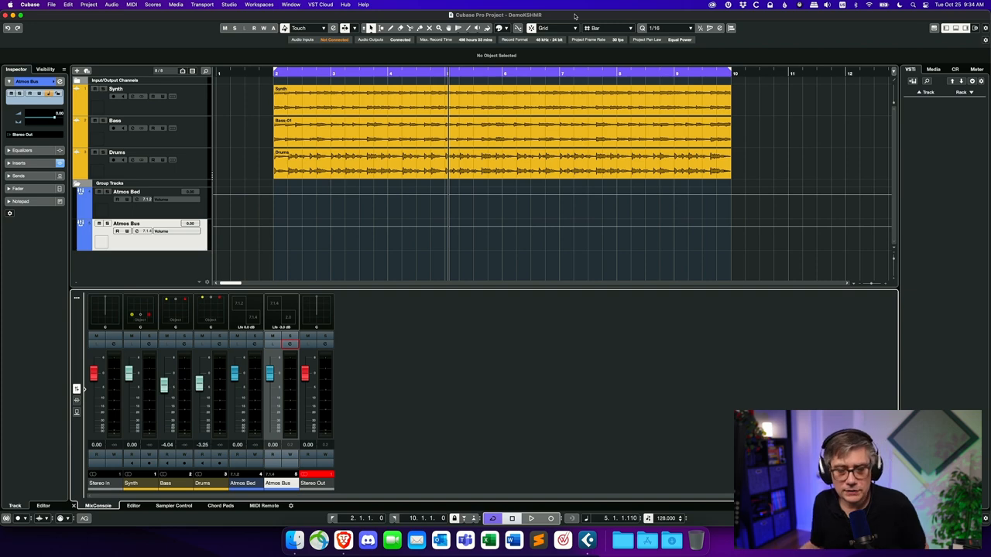
{"action": "mouse_move", "coordinate": [414, 310]}
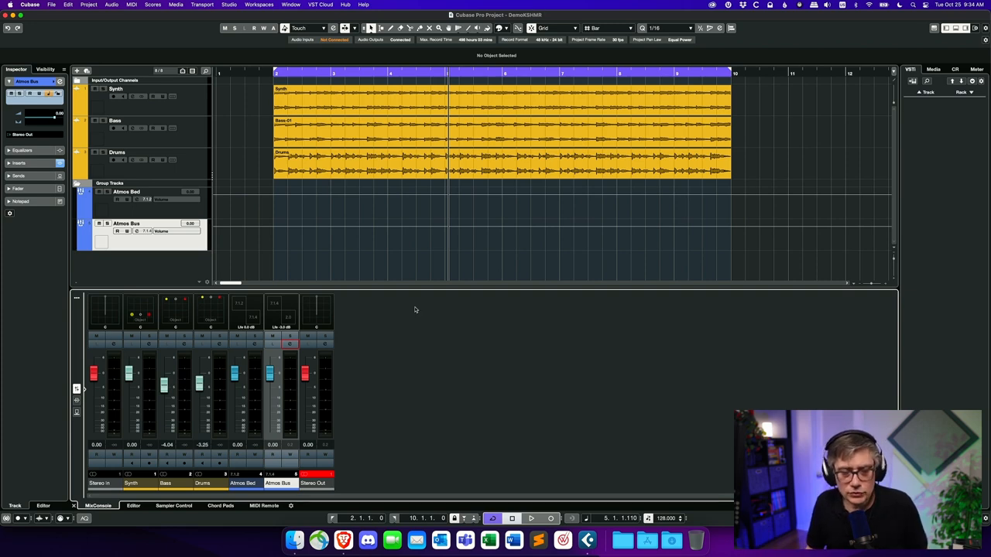
{"action": "mouse_move", "coordinate": [253, 442]}
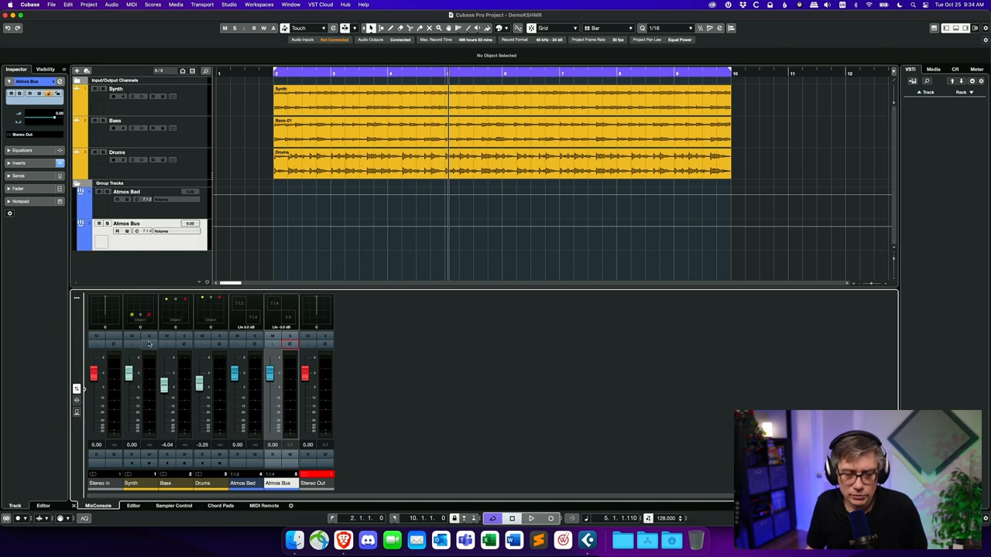
Show the Synth channel settings with its insert plug-in list
{"action": "left_click", "coordinate": [149, 345]}
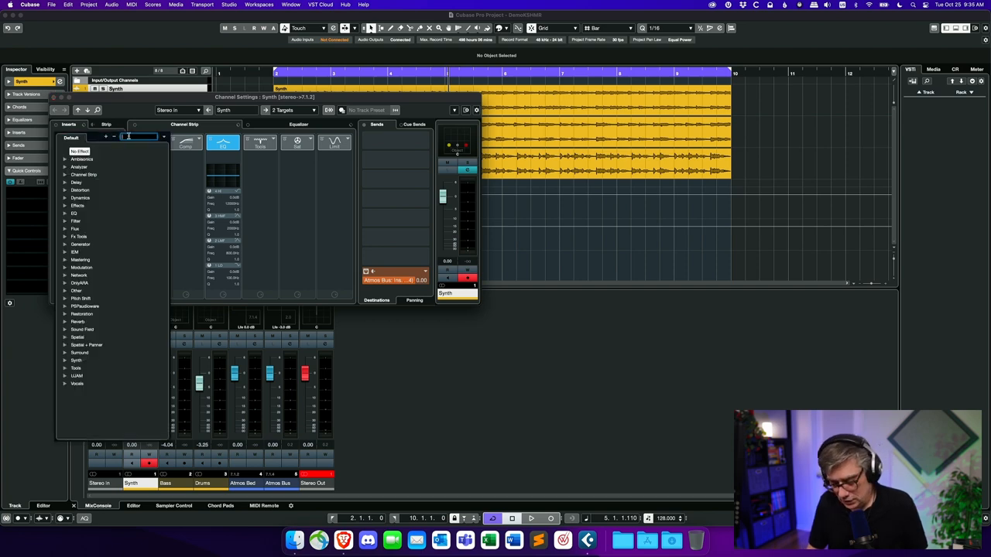
Search 'chain' and load KSHMR Chain Leader as the first Synth insert
{"action": "type", "text": "chain"}
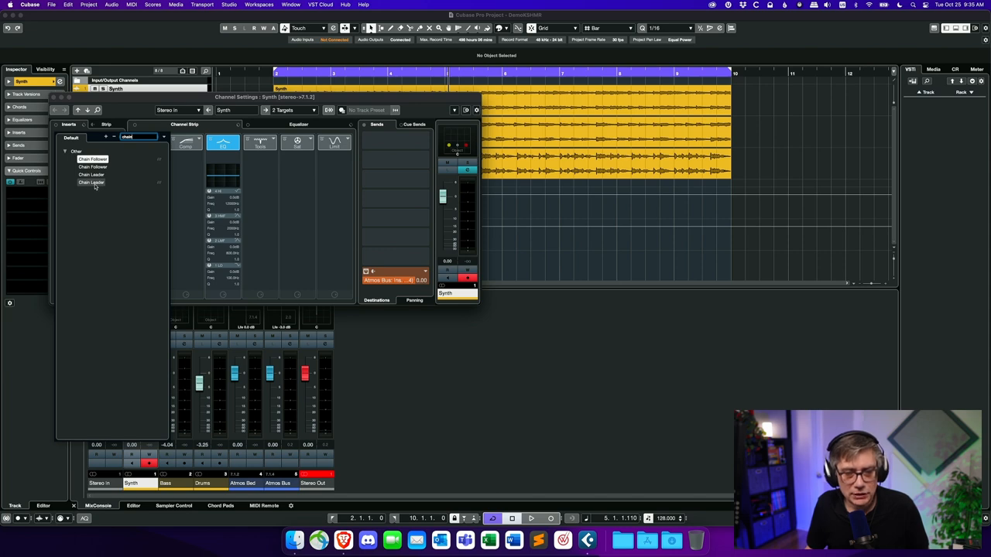
{"action": "left_click", "coordinate": [92, 174]}
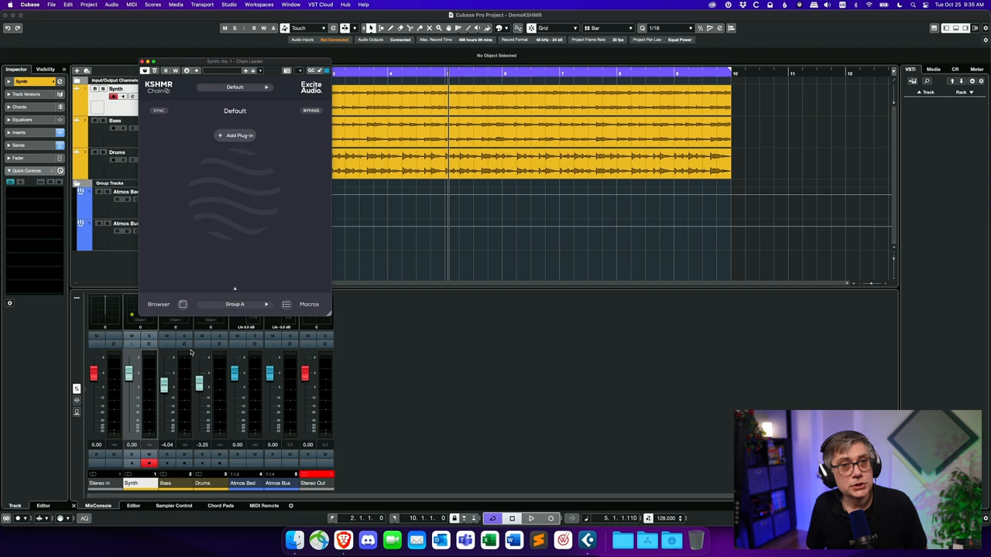
{"action": "mouse_move", "coordinate": [186, 350]}
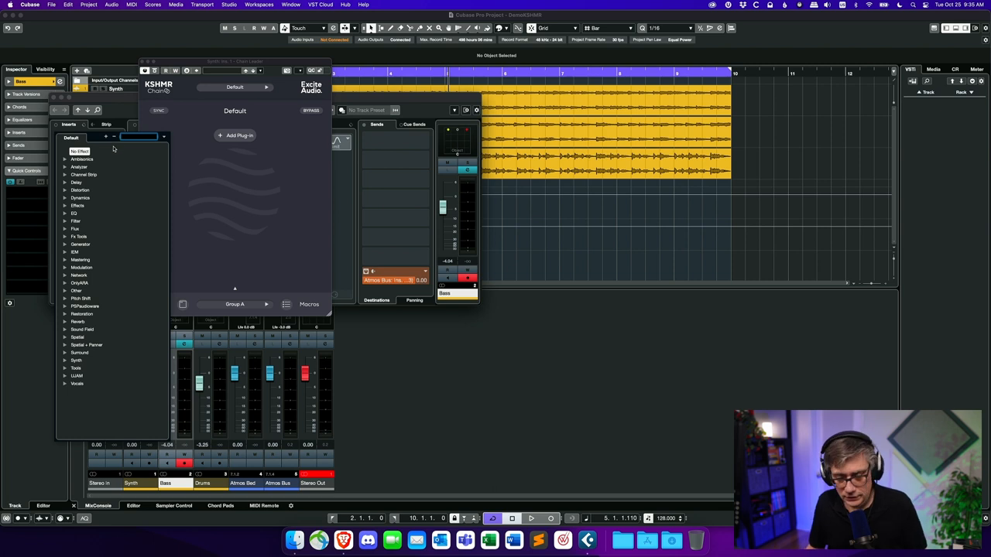
Search 'chain' and load KSHMR Chain Follower onto the Bass channel
{"action": "type", "text": "chain"}
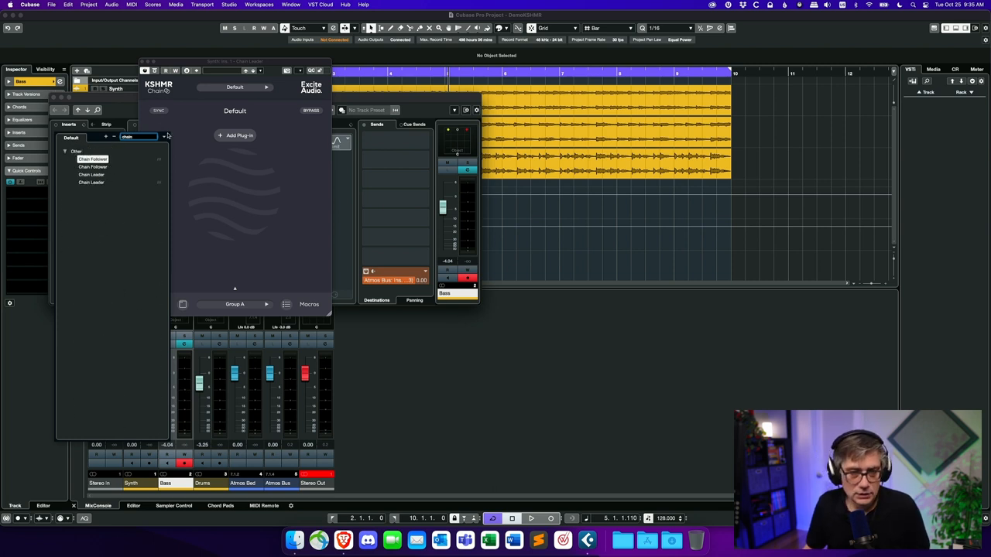
{"action": "left_click", "coordinate": [93, 158]}
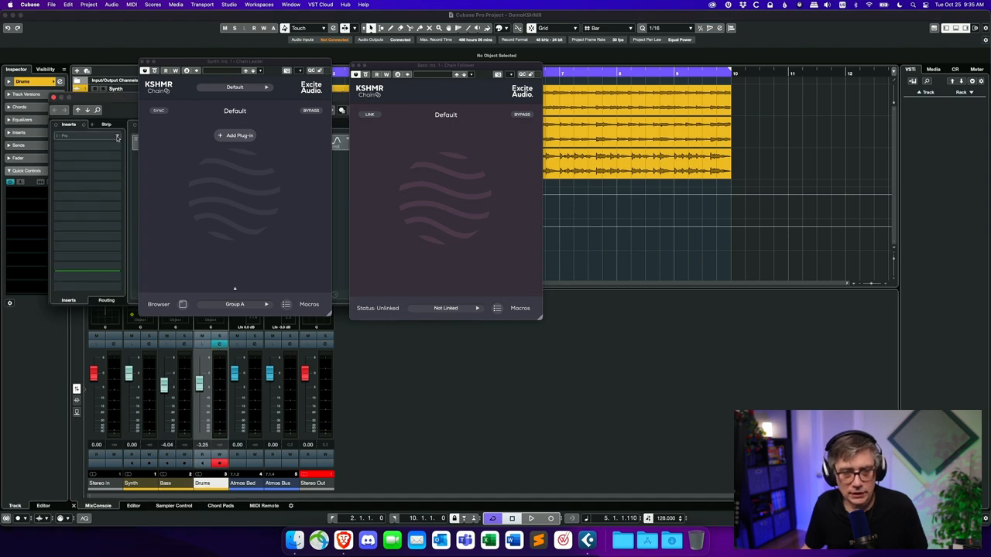
Load KSHMR Chain Follower into the Drums track's first insert slot
{"action": "left_click", "coordinate": [116, 136]}
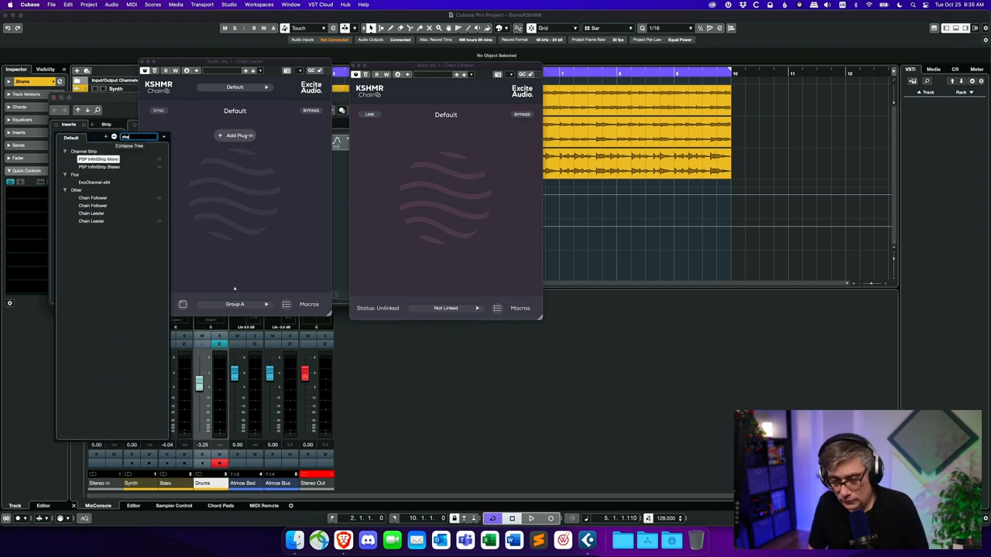
{"action": "left_click", "coordinate": [93, 197]}
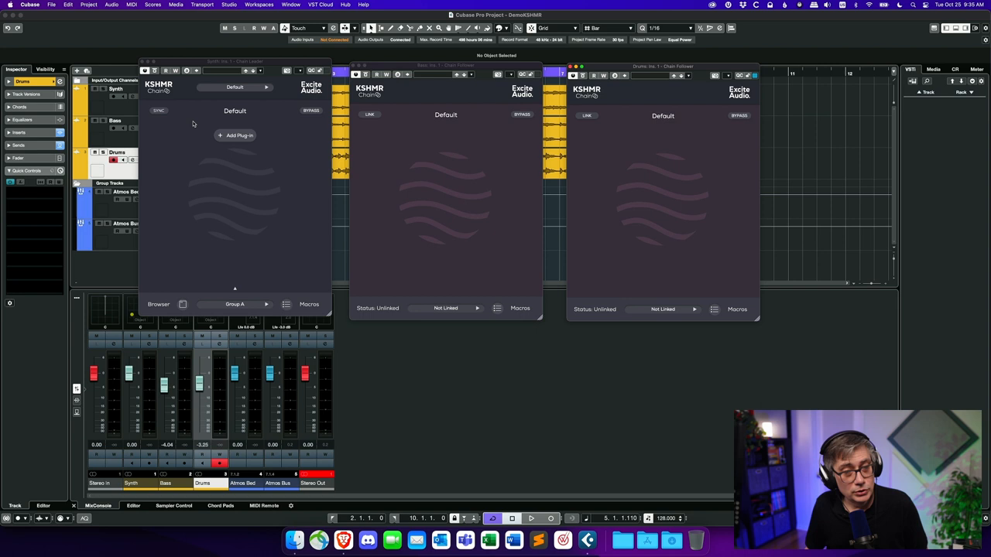
{"action": "mouse_move", "coordinate": [433, 203]}
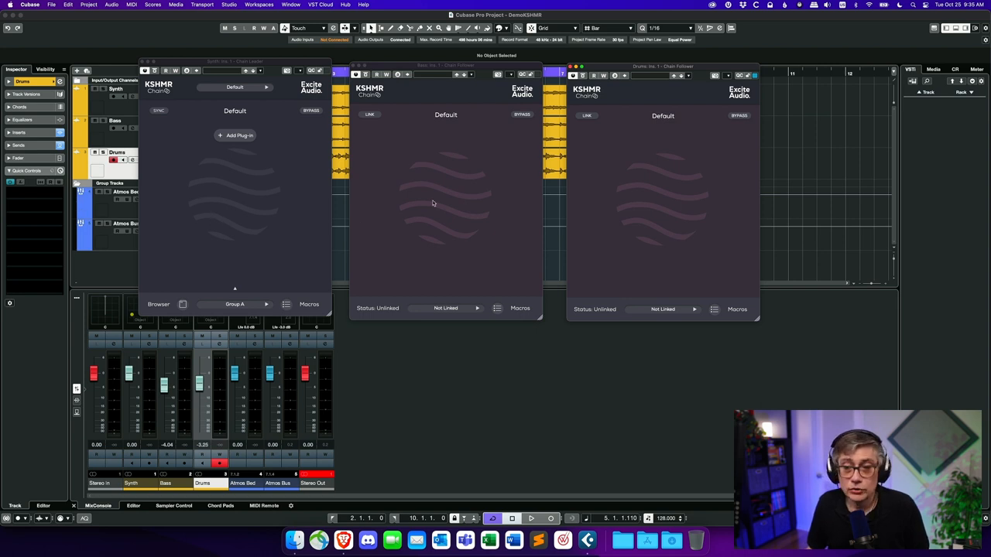
{"action": "mouse_move", "coordinate": [607, 200]}
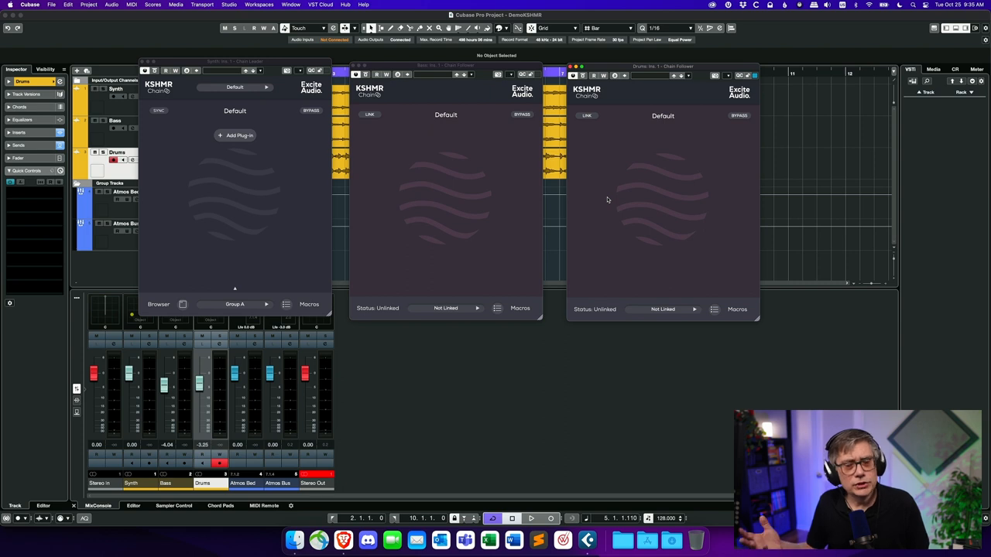
{"action": "mouse_move", "coordinate": [438, 290]}
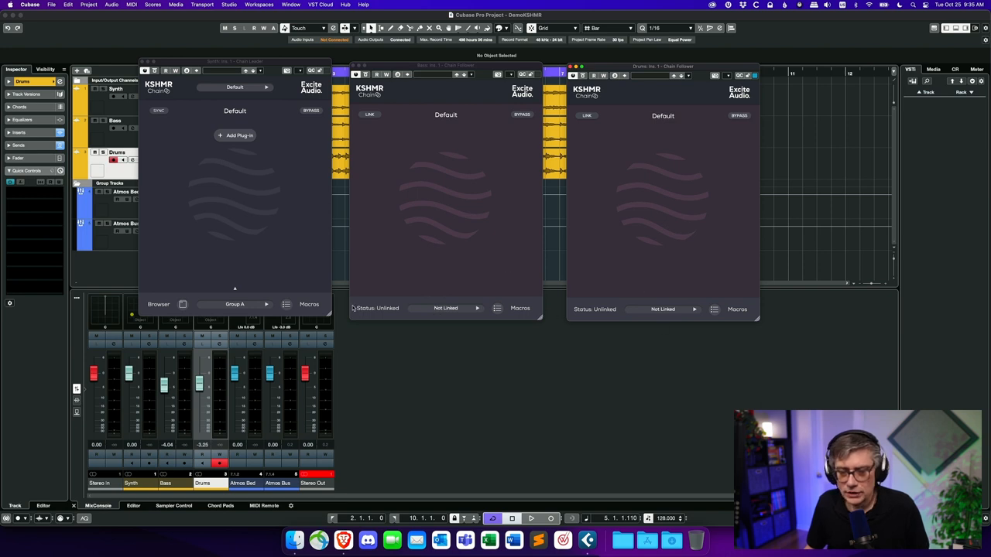
Link the Bass and Drums Chain Followers to Group A: Default
{"action": "left_click", "coordinate": [445, 308]}
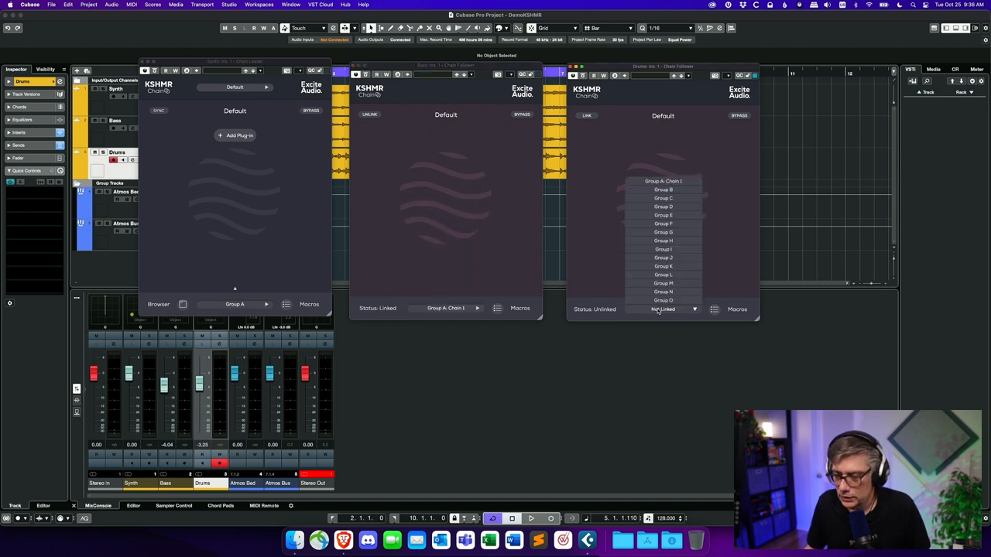
{"action": "left_click", "coordinate": [663, 181]}
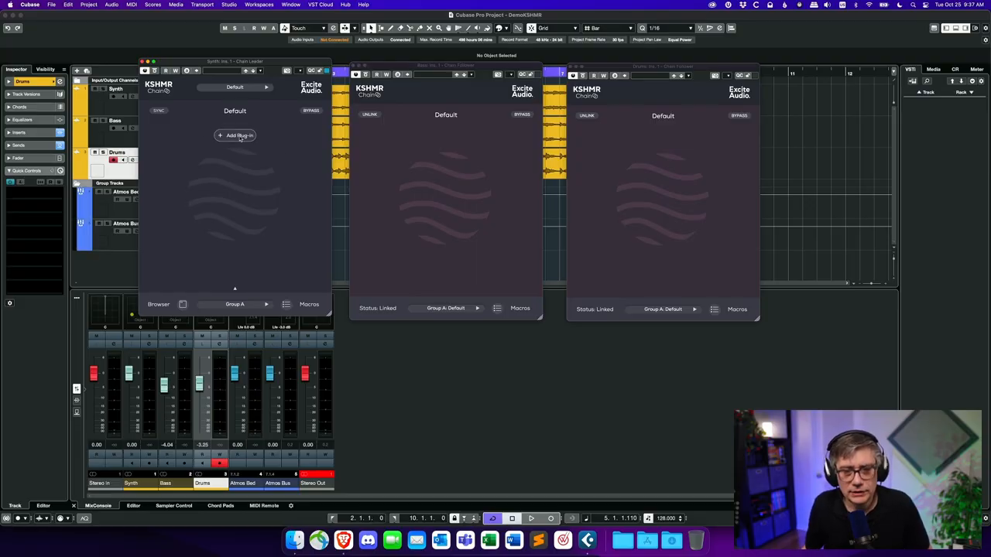
Load FabFilter Pro-Q 3 into the Synth Chain Leader by searching 'pro-q' in the plug-in browser
{"action": "left_click", "coordinate": [234, 135]}
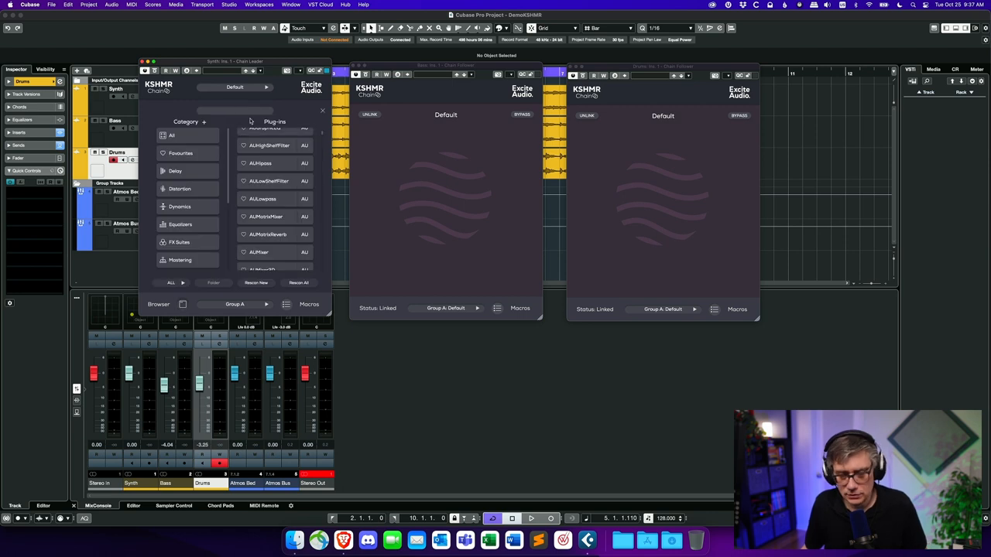
{"action": "type", "text": "pro-"}
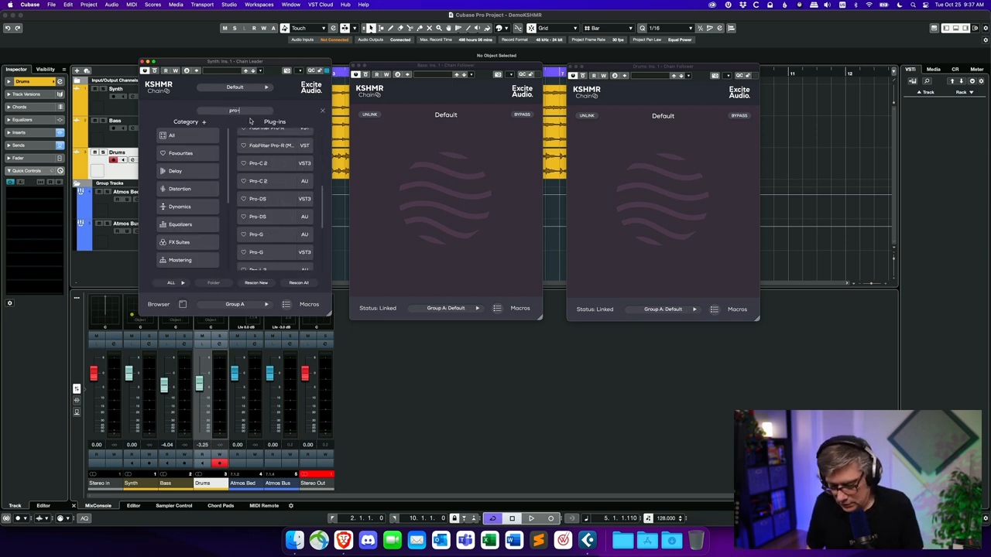
{"action": "type", "text": "q"}
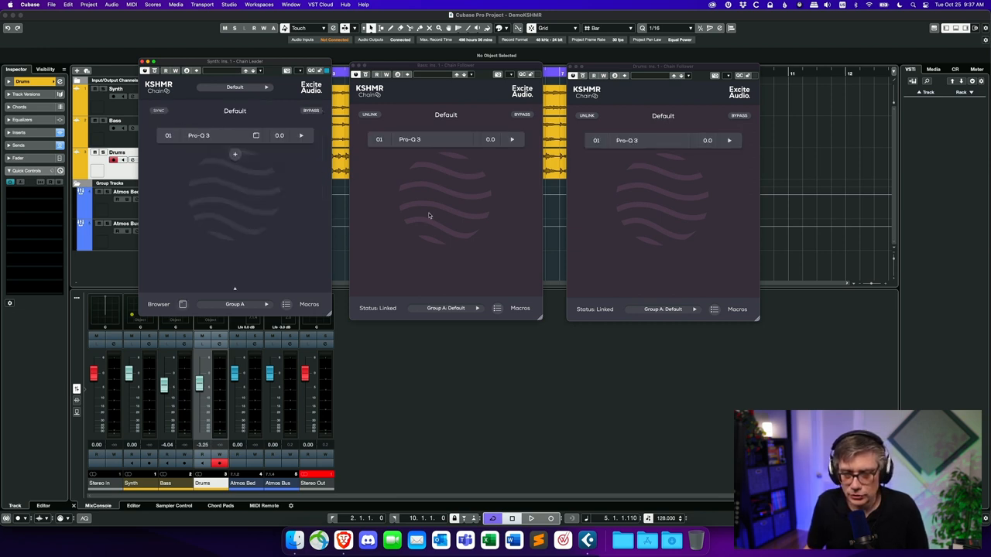
{"action": "mouse_move", "coordinate": [443, 262]}
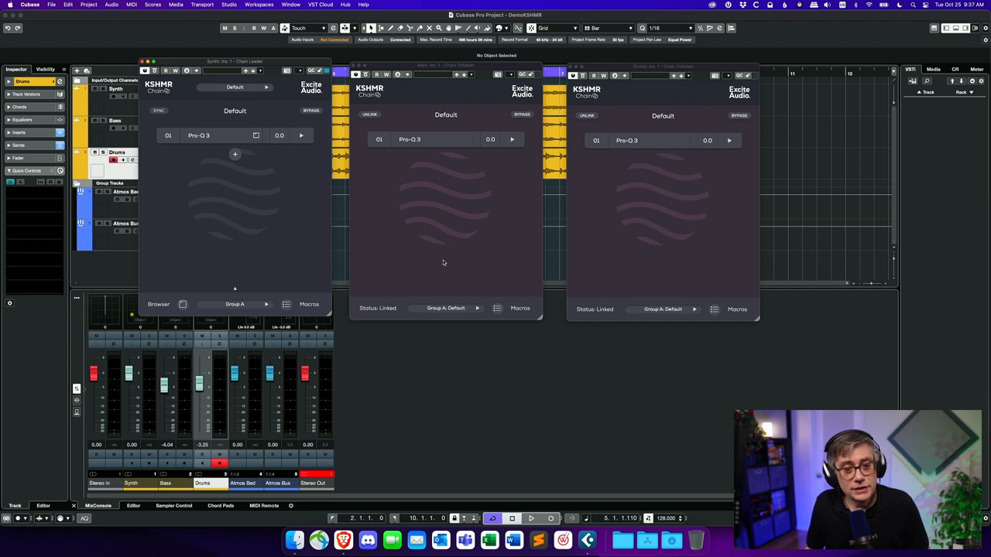
{"action": "mouse_move", "coordinate": [250, 203]}
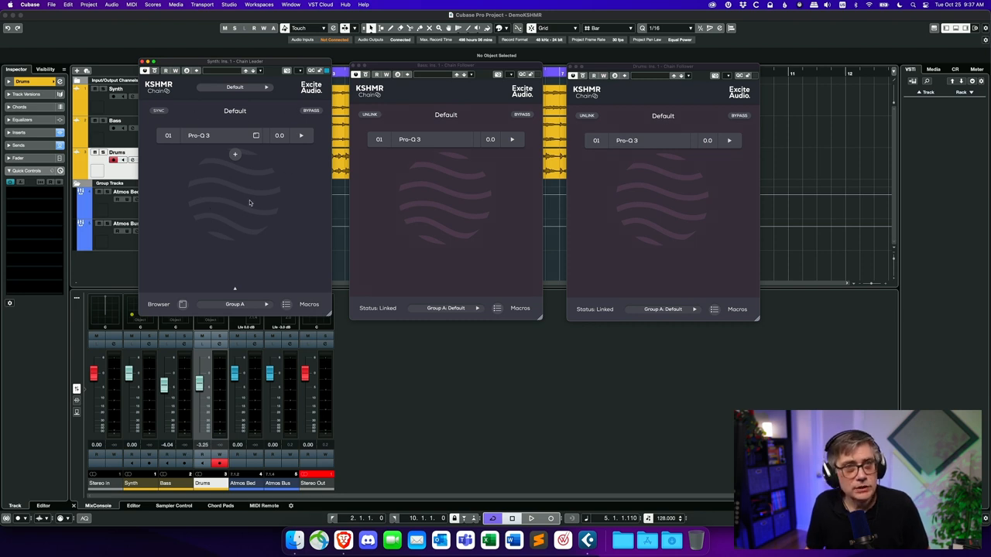
{"action": "mouse_move", "coordinate": [677, 184]}
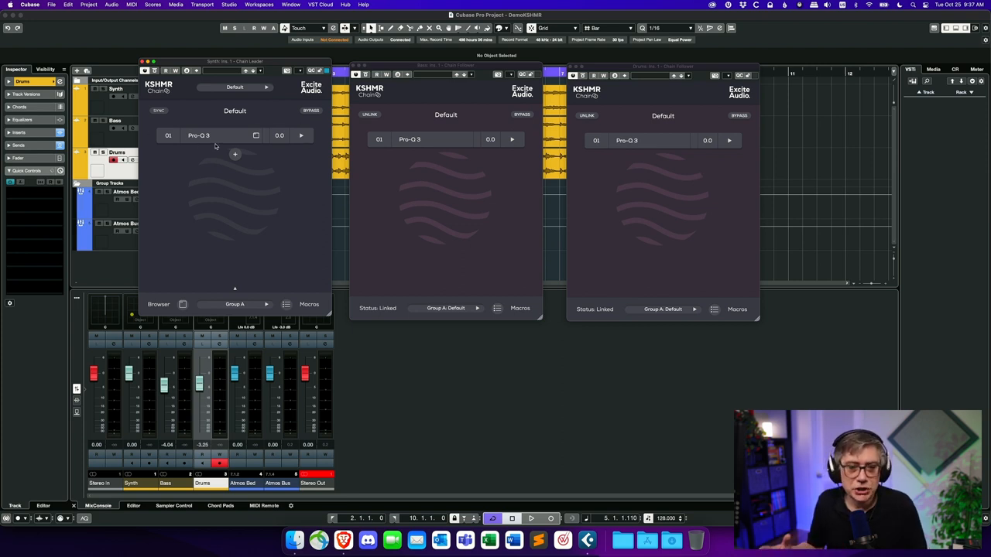
{"action": "mouse_move", "coordinate": [484, 153]}
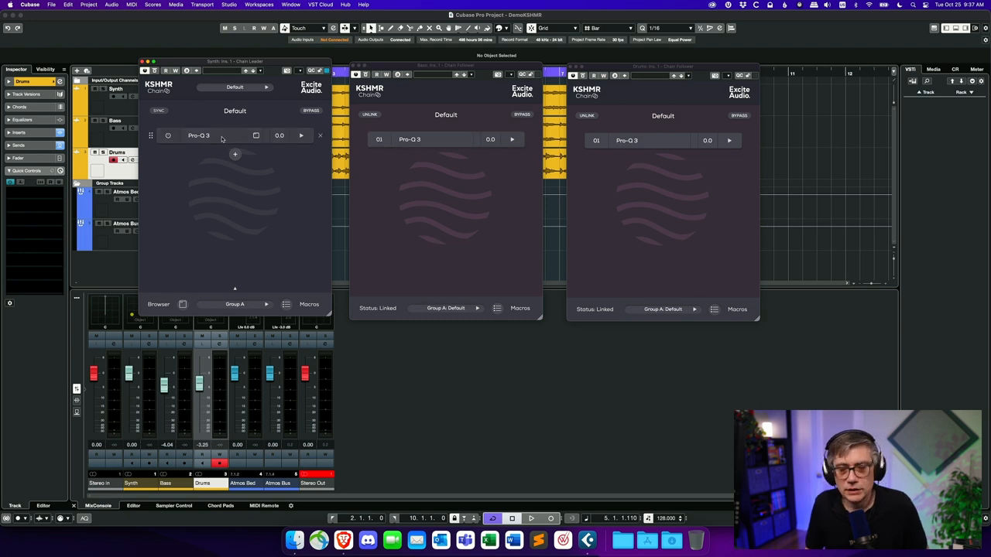
{"action": "mouse_move", "coordinate": [223, 140]}
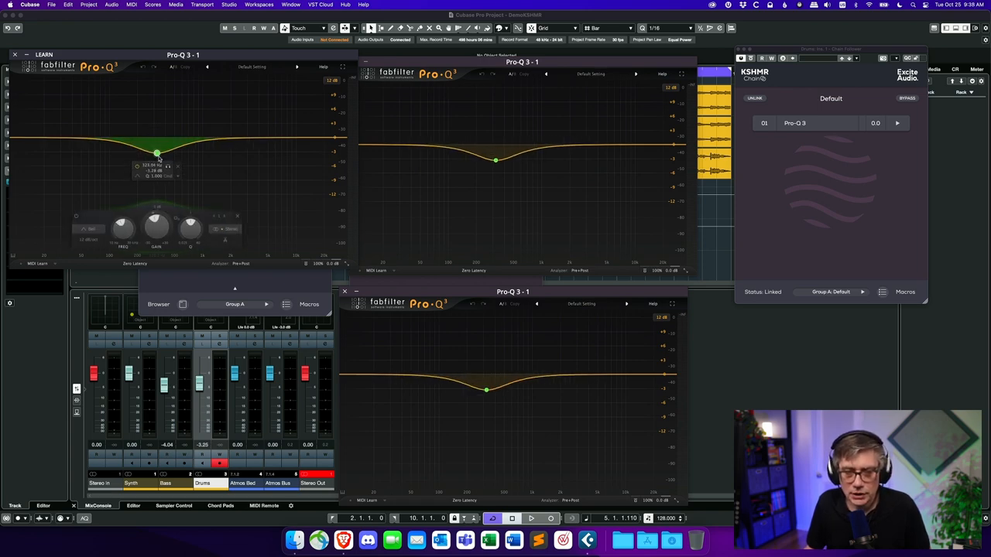
Shape a bell band on the leader Pro-Q 3, raising it to a gentle boost then reshaping it into a cut
{"action": "left_click_drag", "start_coordinate": [157, 153], "coordinate": [137, 130]}
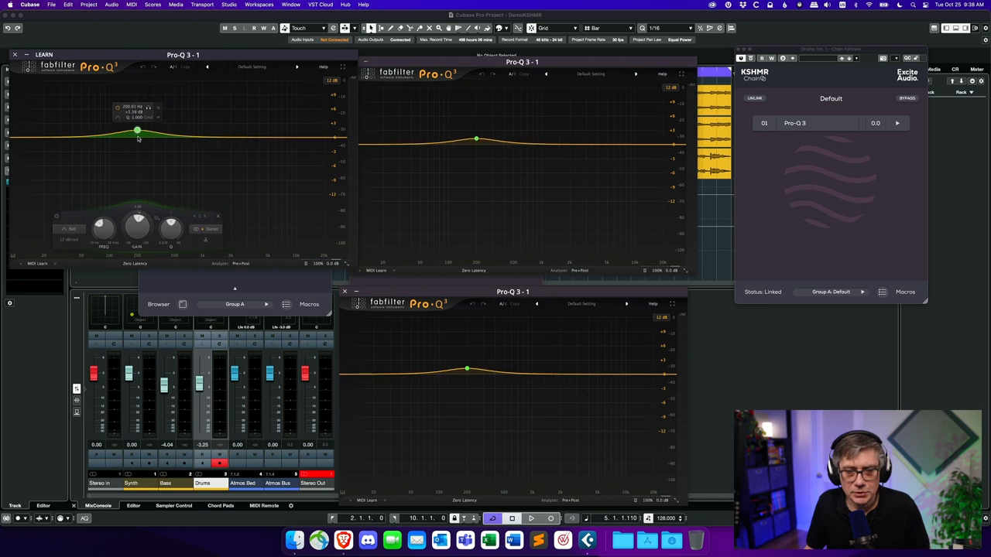
{"action": "left_click_drag", "start_coordinate": [137, 130], "coordinate": [163, 167]}
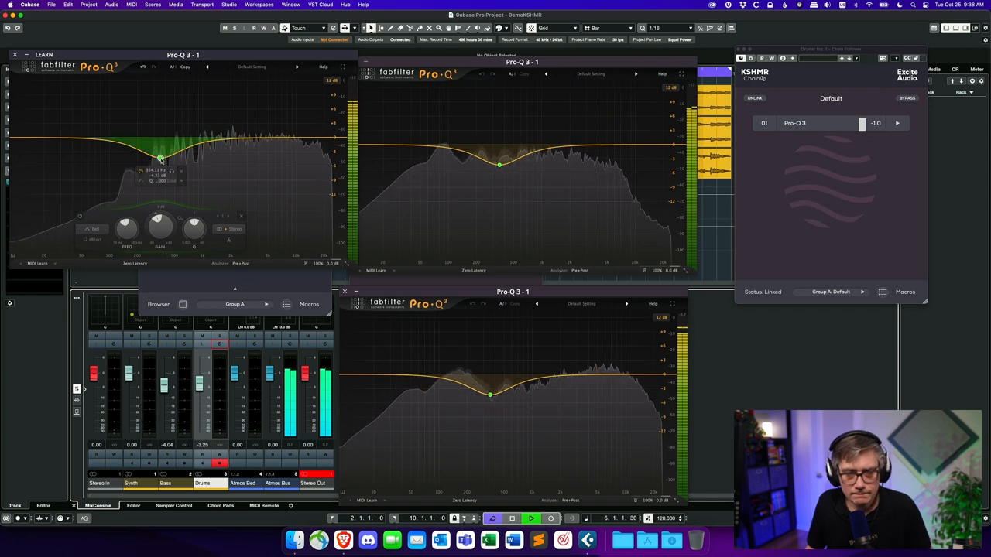
Sweep the shared bell band from a low-mid cut up to a high-mid boost around 2 kHz
{"action": "left_click_drag", "start_coordinate": [160, 159], "coordinate": [222, 120]}
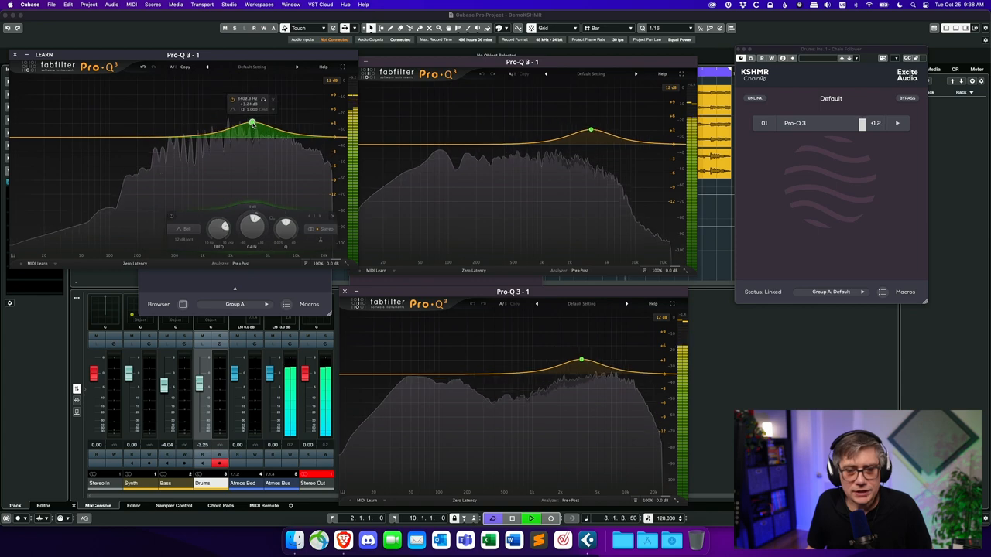
{"action": "left_click_drag", "start_coordinate": [253, 123], "coordinate": [248, 125]}
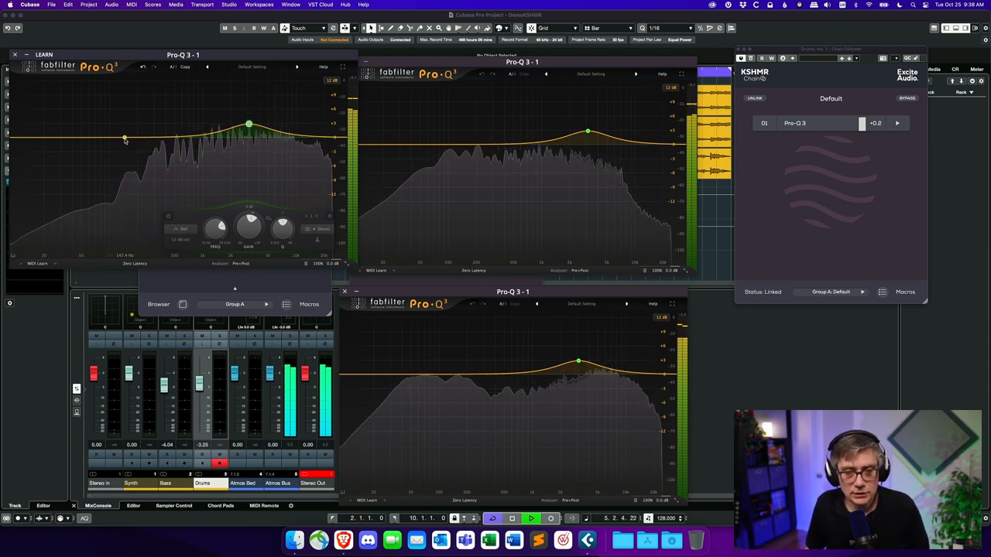
Add a Low Cut band on the leader EQ and sweep its cutoff up then settle it at the lowest frequencies
{"action": "left_click", "coordinate": [125, 138]}
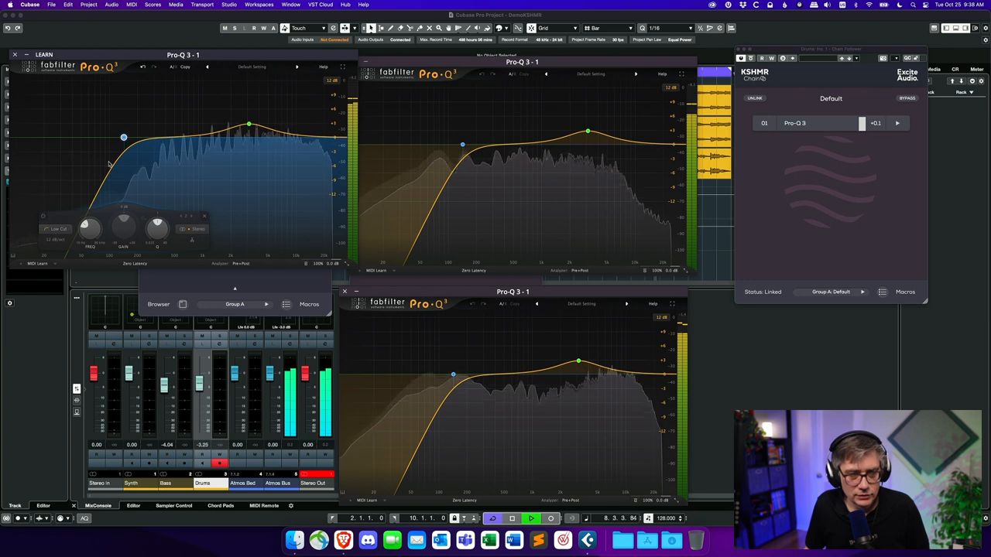
{"action": "left_click_drag", "start_coordinate": [123, 138], "coordinate": [158, 141]}
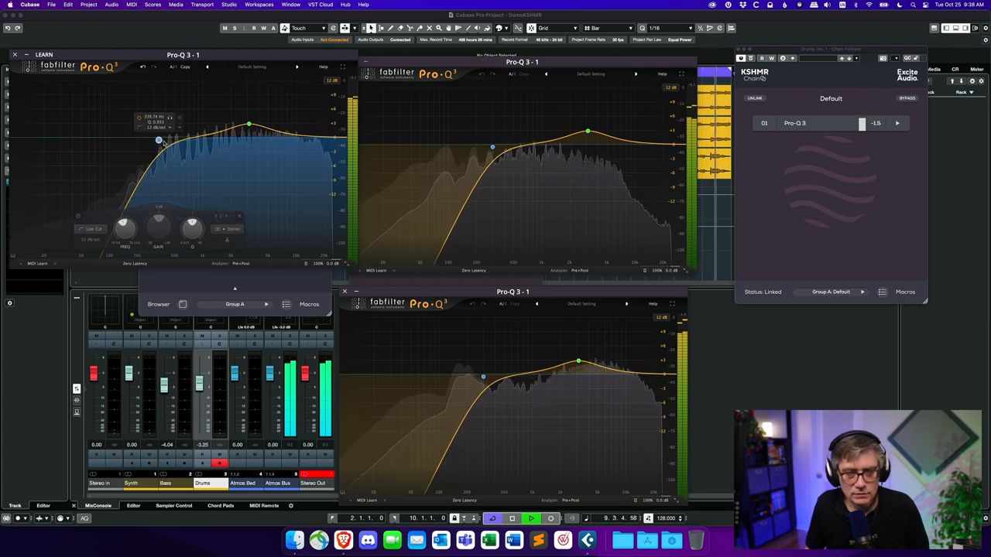
{"action": "left_click_drag", "start_coordinate": [159, 141], "coordinate": [195, 145]}
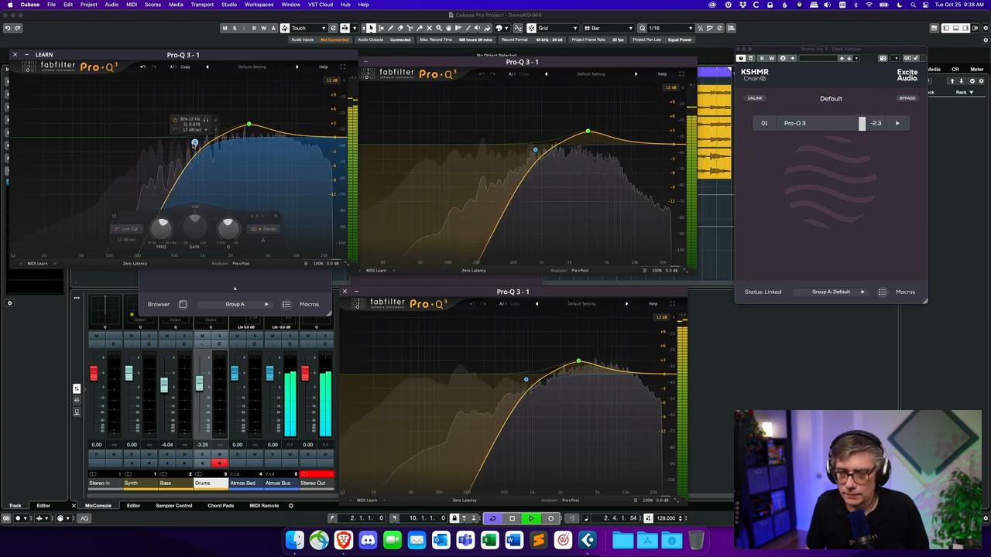
{"action": "left_click_drag", "start_coordinate": [193, 144], "coordinate": [107, 139]}
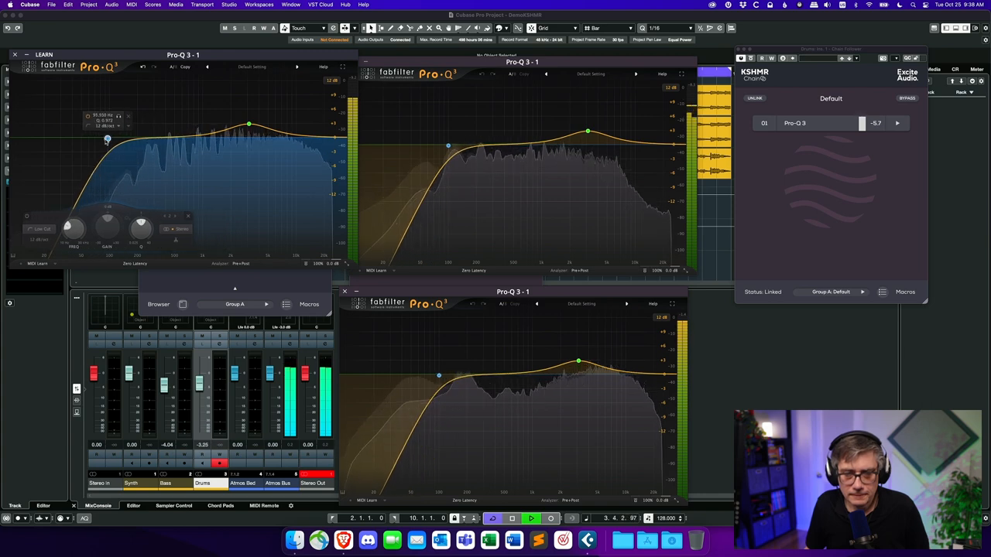
{"action": "left_click_drag", "start_coordinate": [108, 138], "coordinate": [73, 137]}
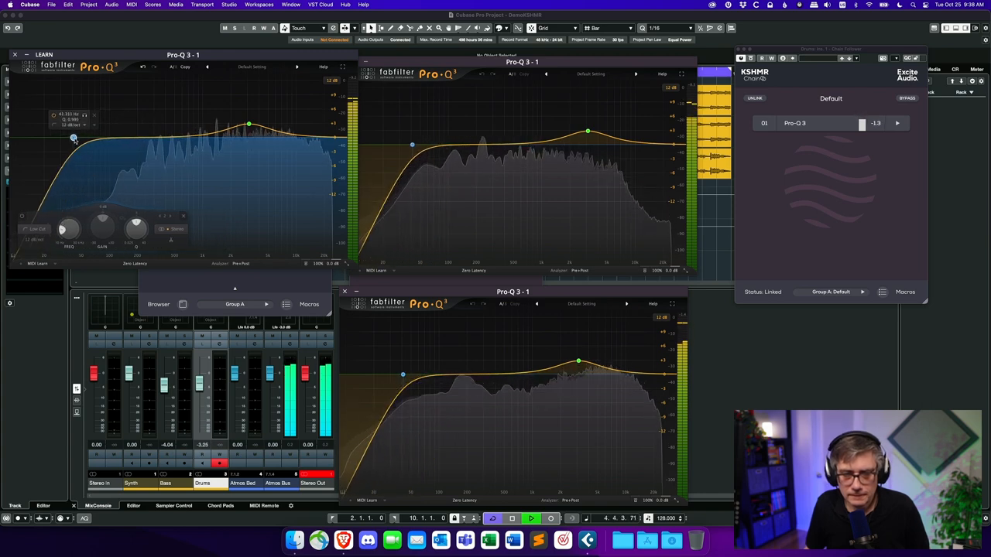